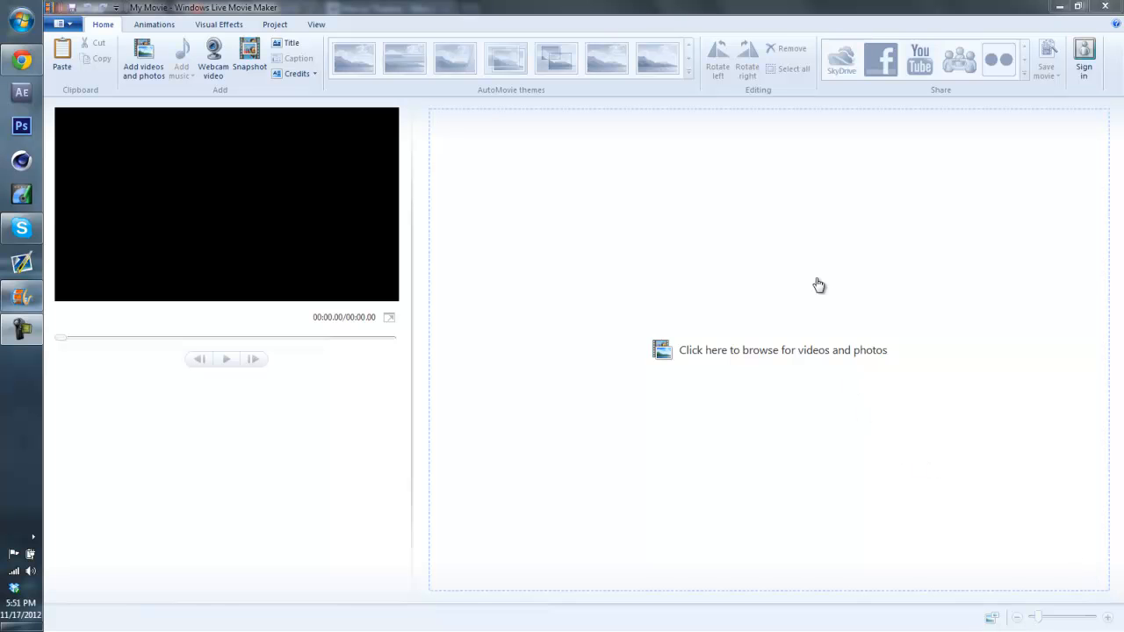
pyautogui.moveTo(21, 228)
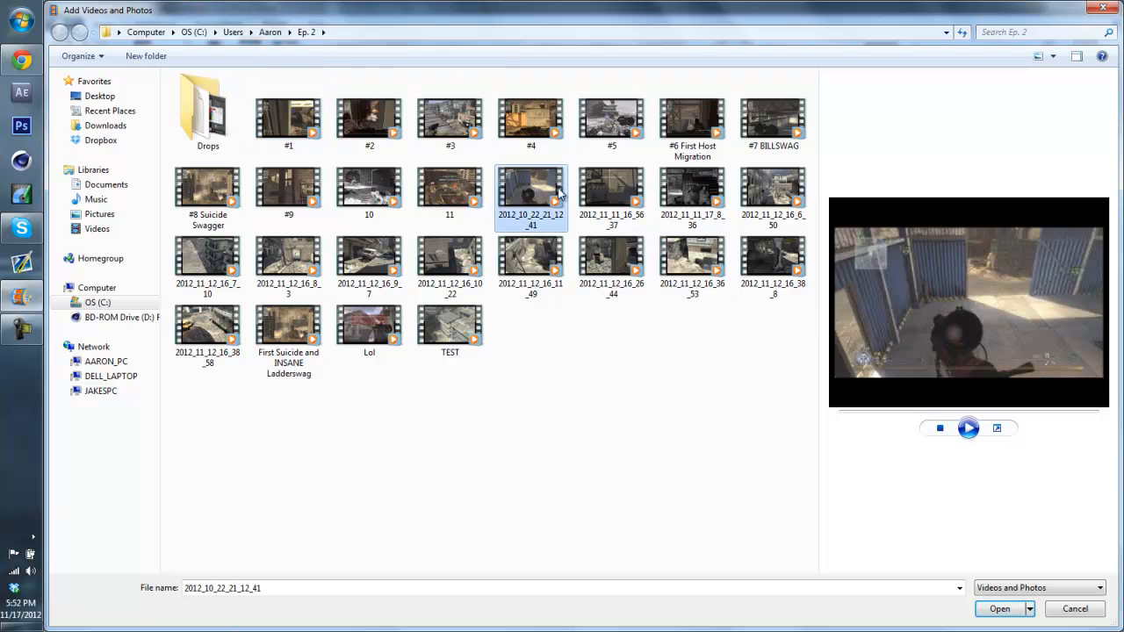
# Step: Add the gameplay clip to the storyboard and dismiss the Playback quality balloon
pyautogui.click(999, 608)
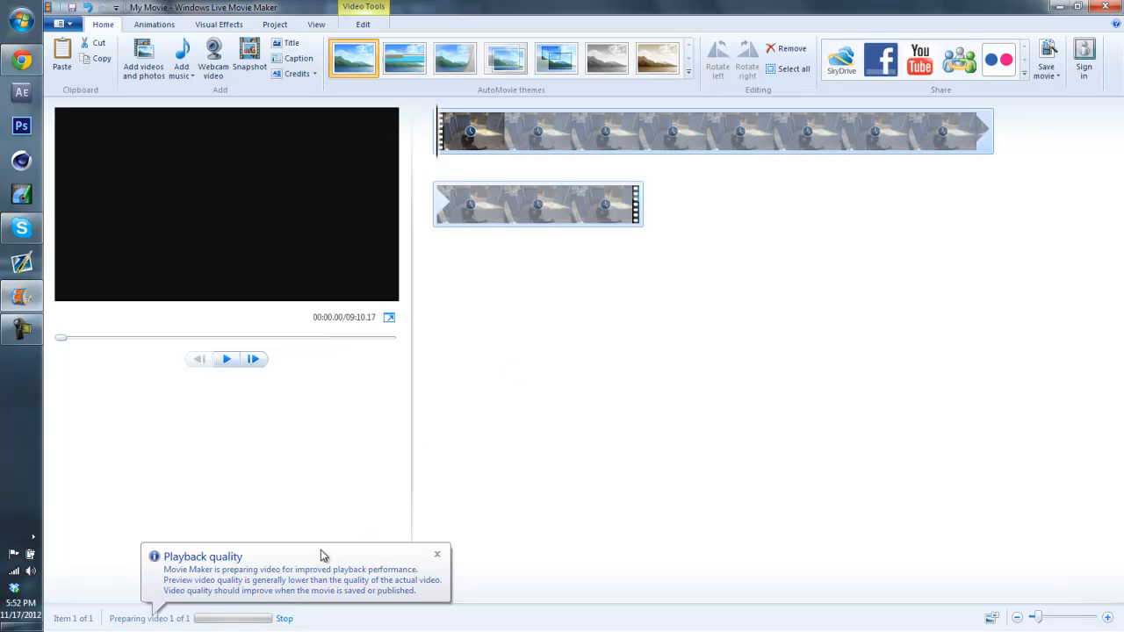
pyautogui.moveTo(174, 606)
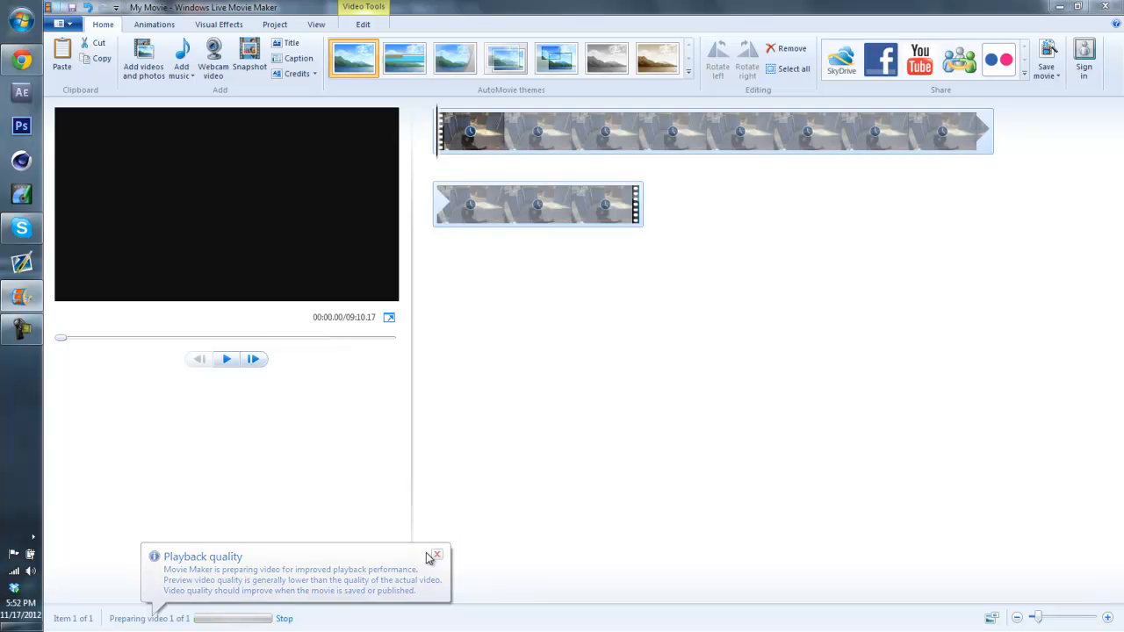
pyautogui.click(435, 554)
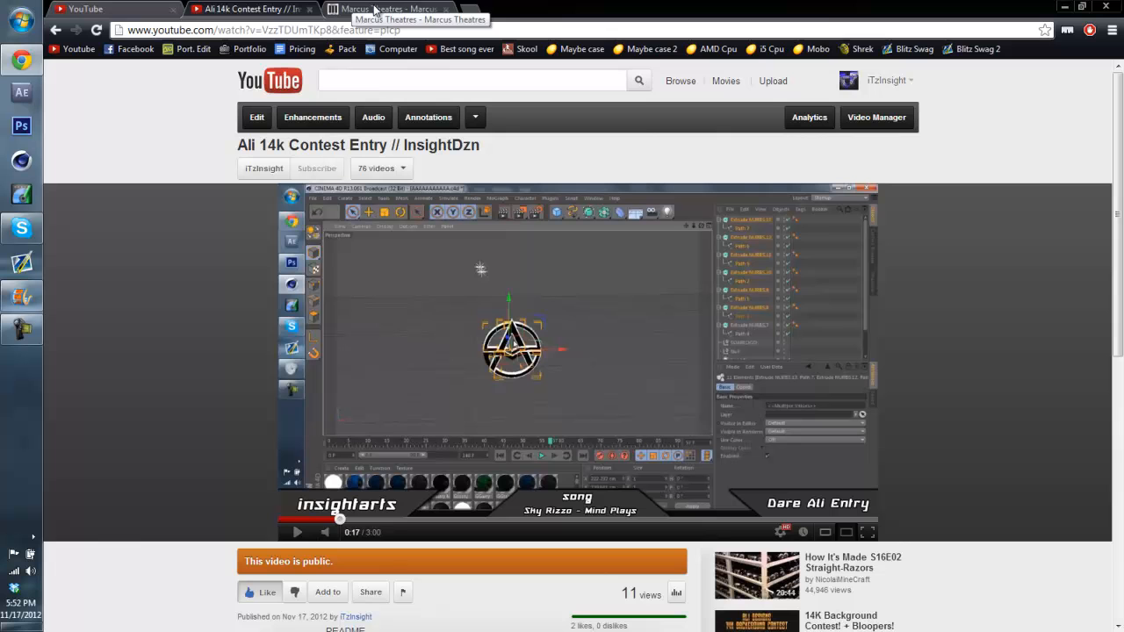
pyautogui.moveTo(148, 291)
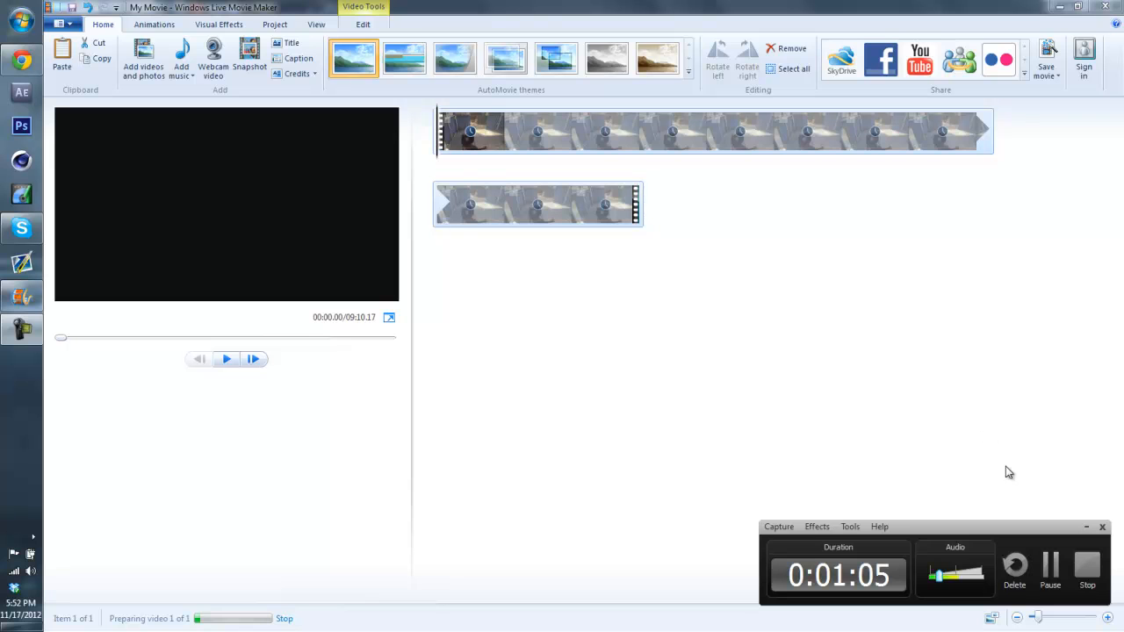
pyautogui.moveTo(1024, 516)
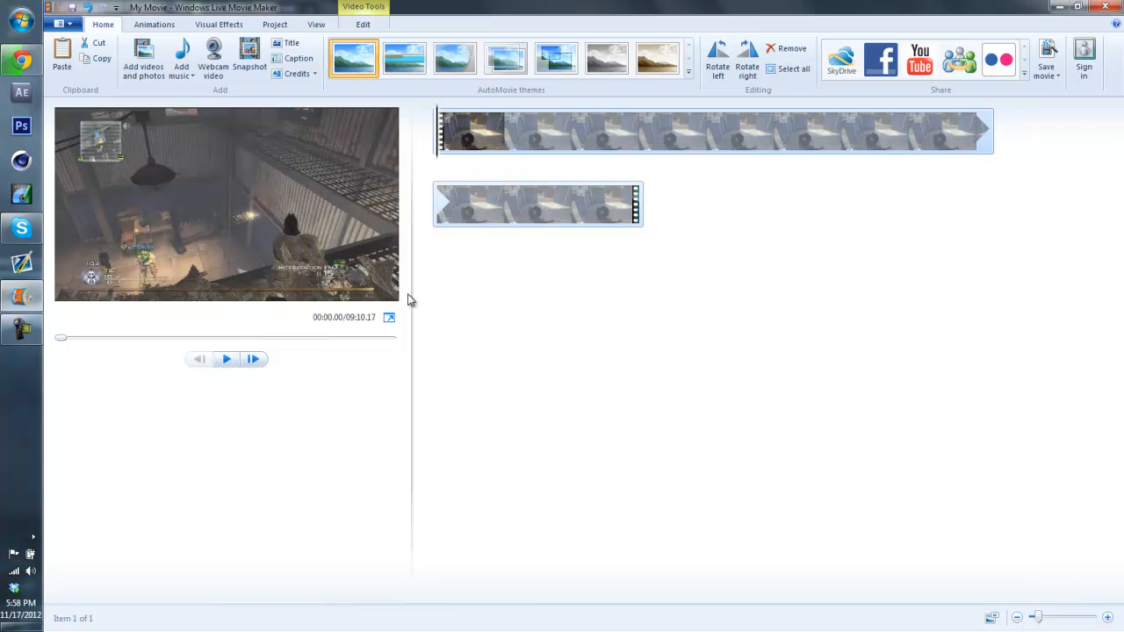
pyautogui.moveTo(122, 466)
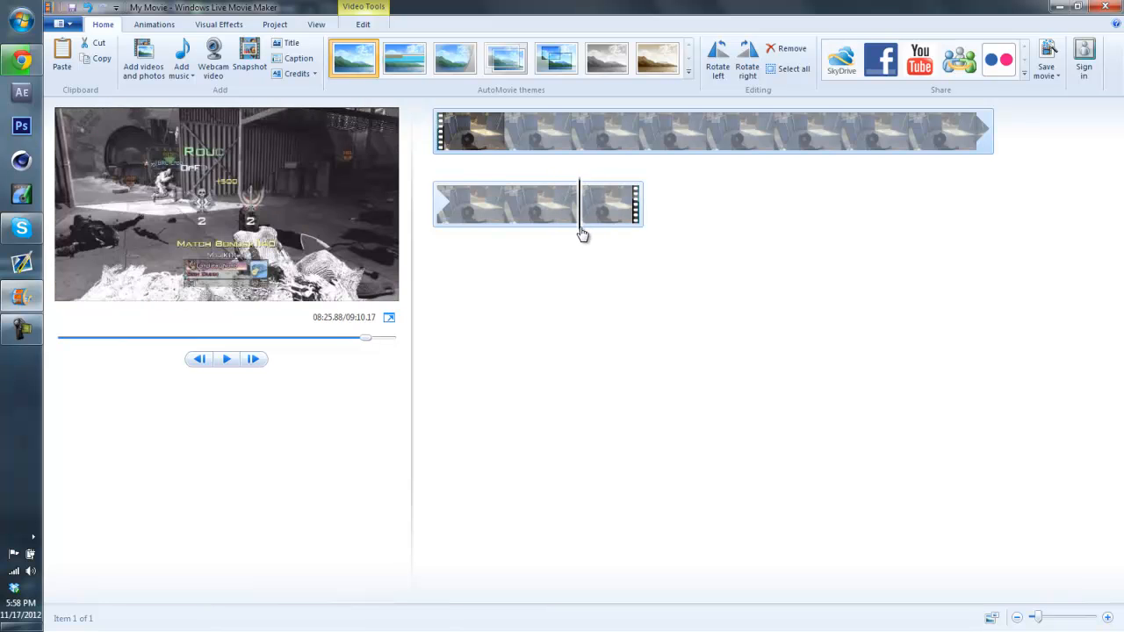
# Step: Split the gameplay clip at the chosen playhead position
pyautogui.click(227, 358)
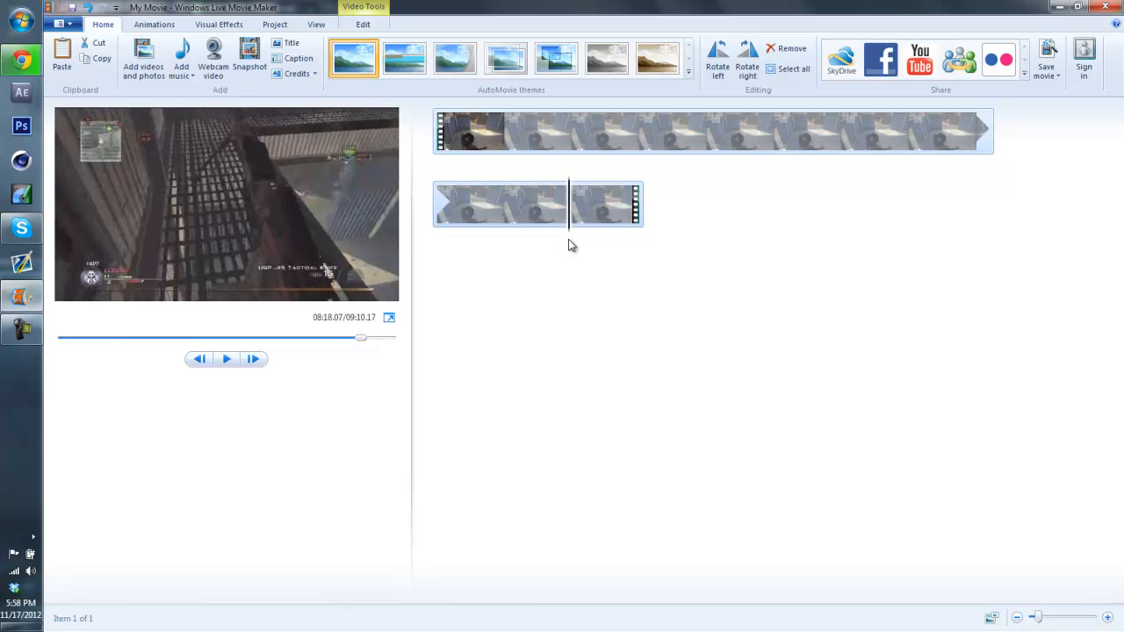
pyautogui.rightClick(604, 203)
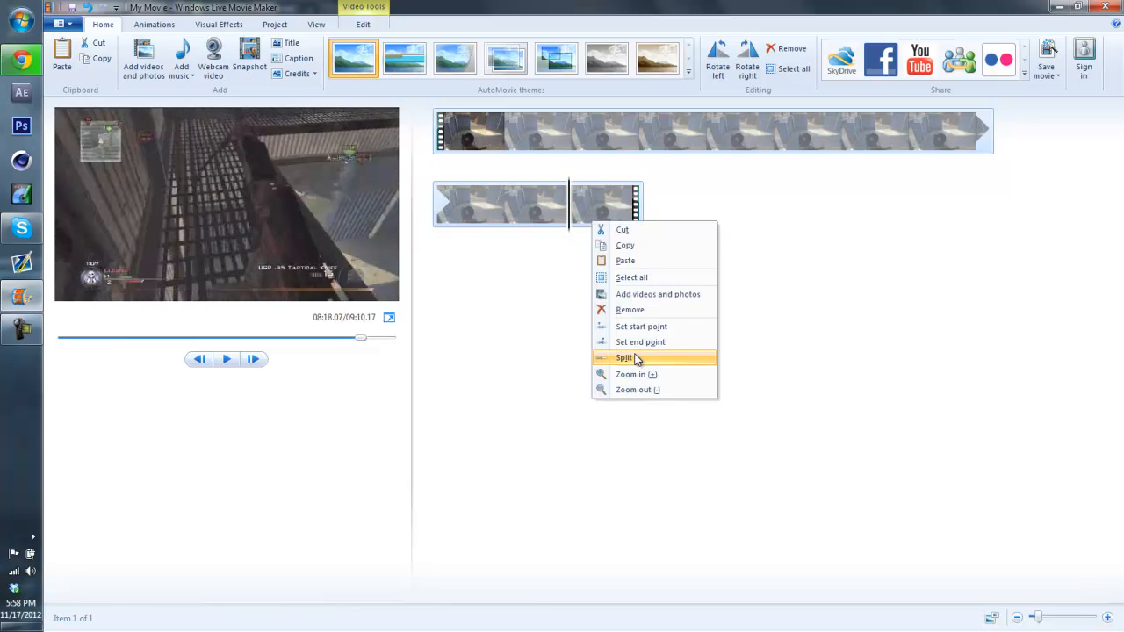
pyautogui.click(625, 358)
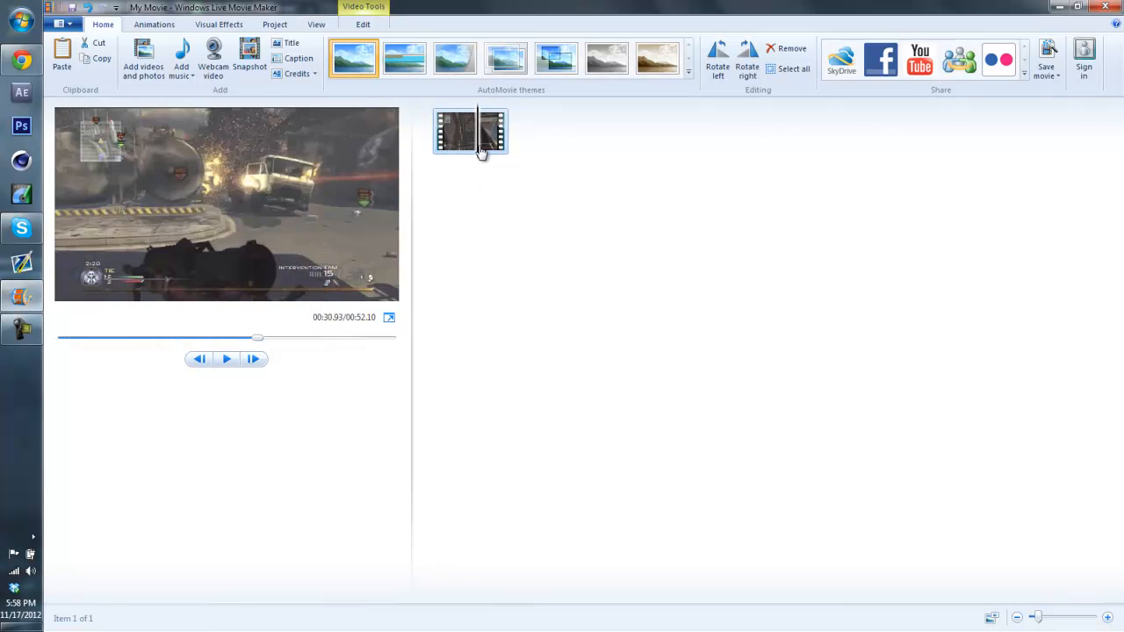
# Step: Set the clip's end point to leave a ~21.71-second segment and widen the preview pane
pyautogui.moveTo(257, 337); pyautogui.dragTo(146, 337)
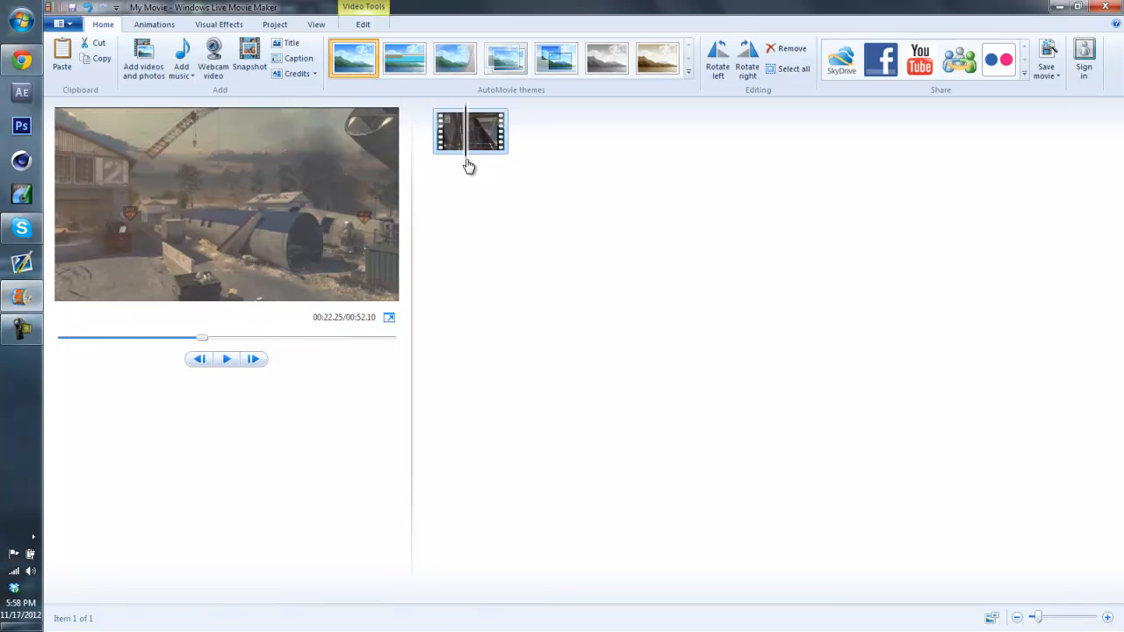
pyautogui.rightClick(471, 132)
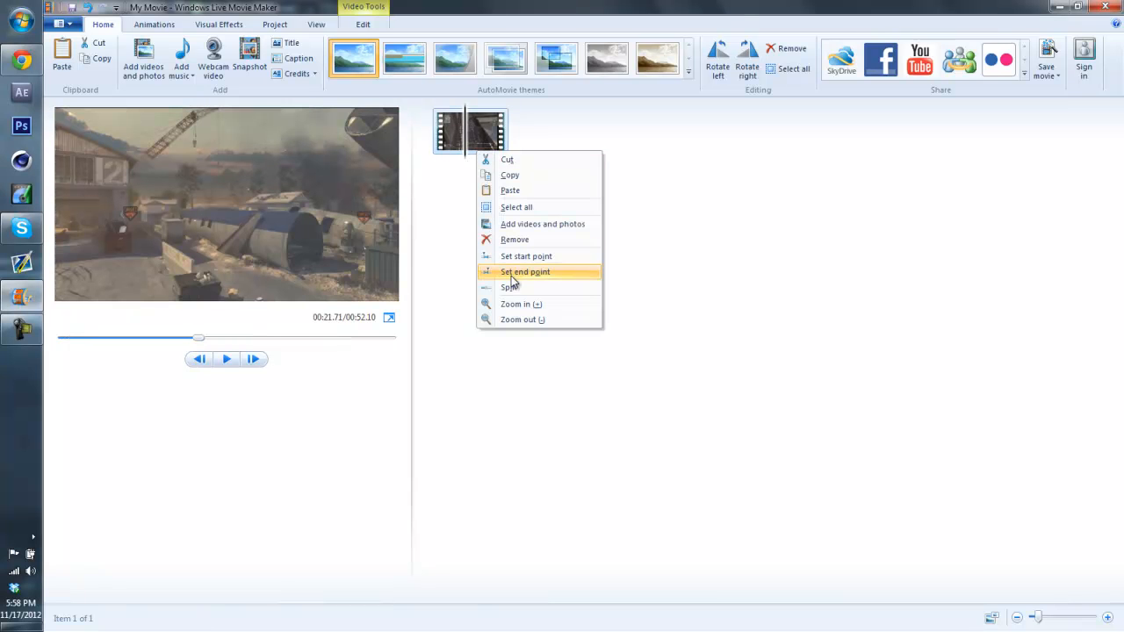
pyautogui.click(527, 256)
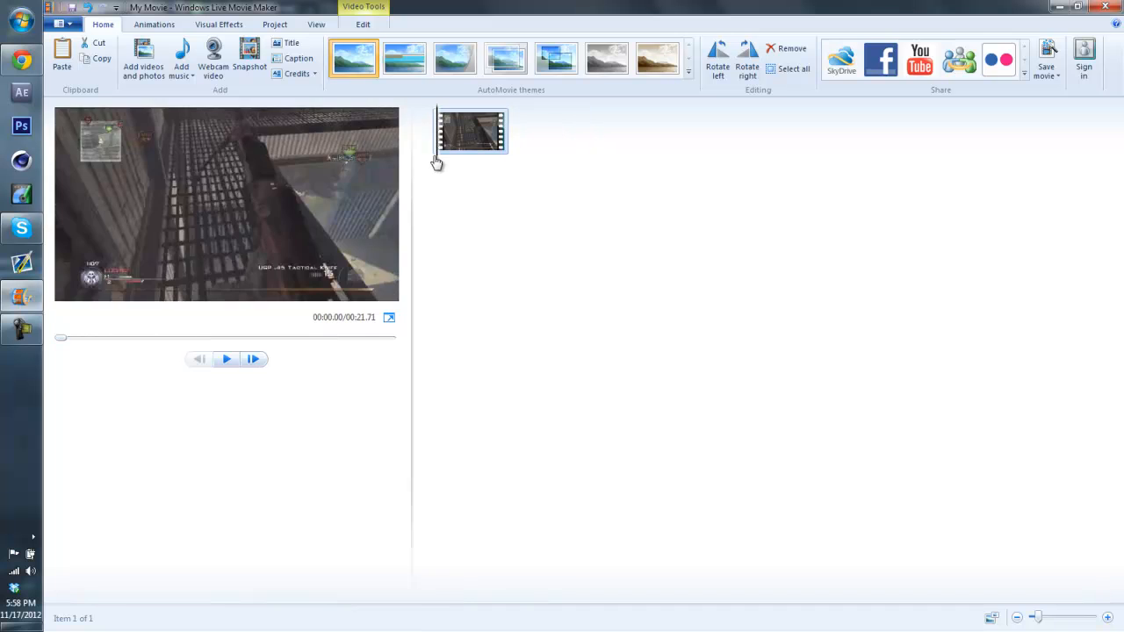
pyautogui.click(225, 358)
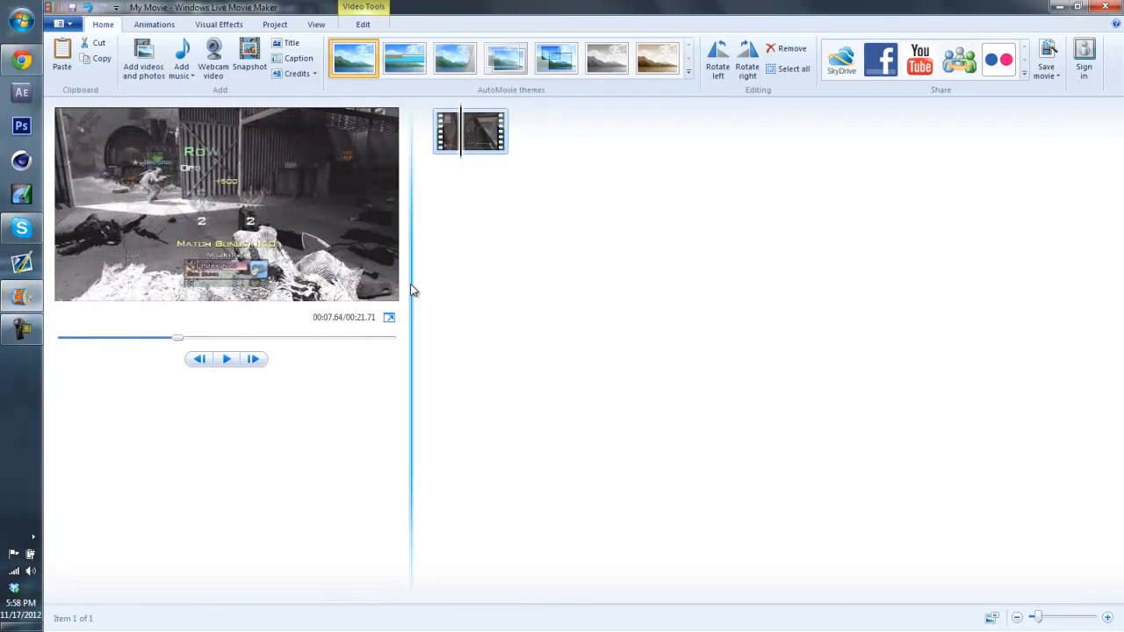
pyautogui.moveTo(400, 290); pyautogui.dragTo(635, 323)
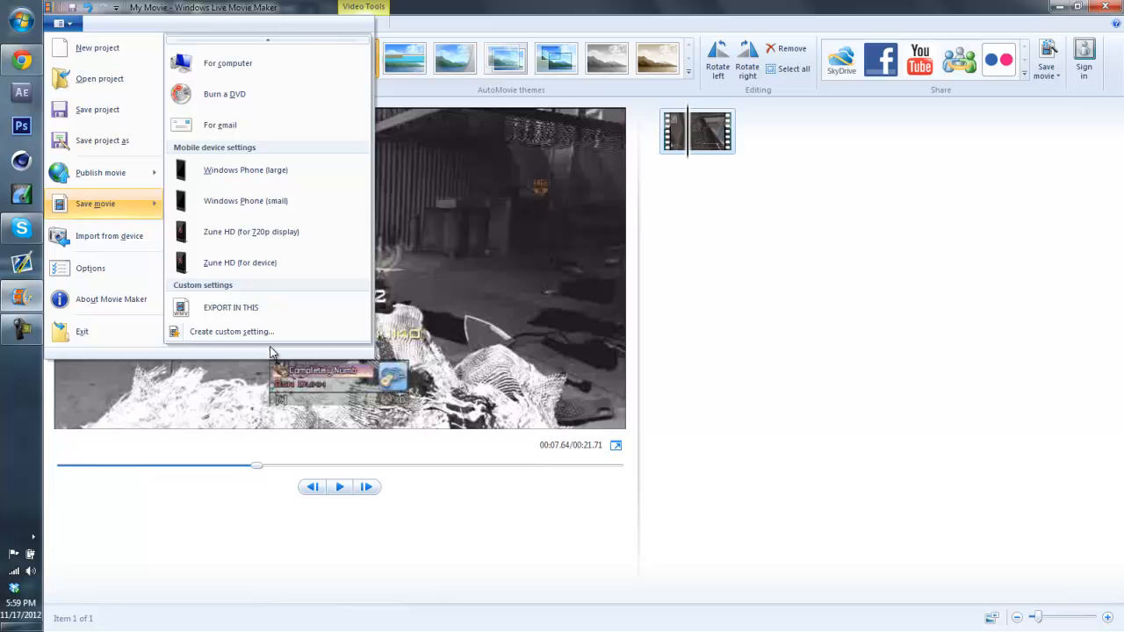
pyautogui.moveTo(242, 341)
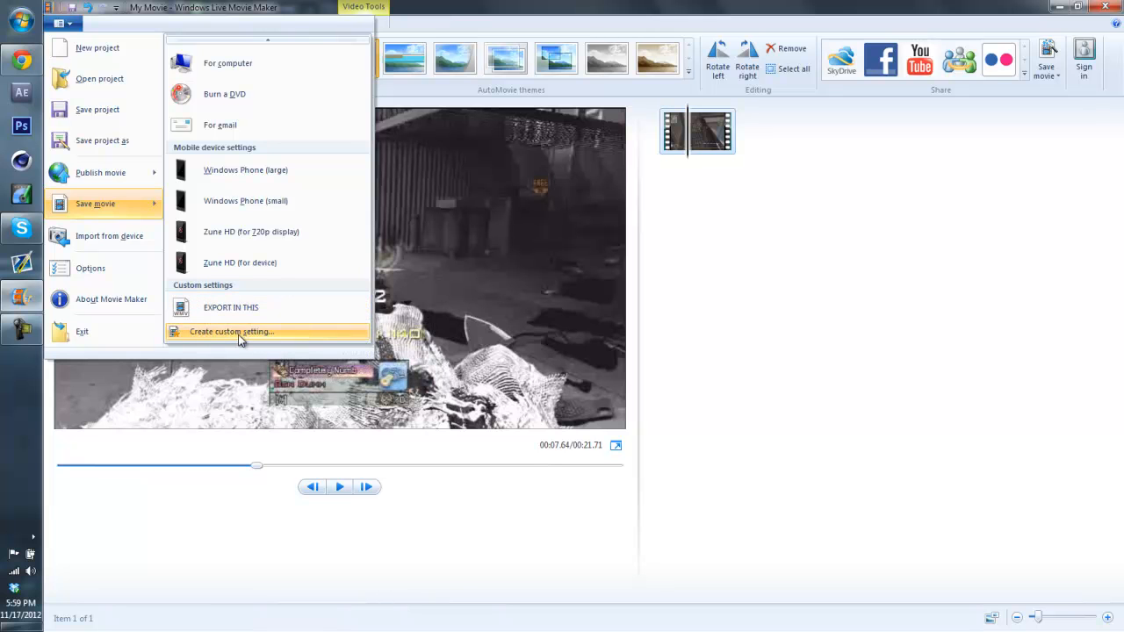
# Step: Show the Save movie preset list including Create custom setting
pyautogui.click(63, 25)
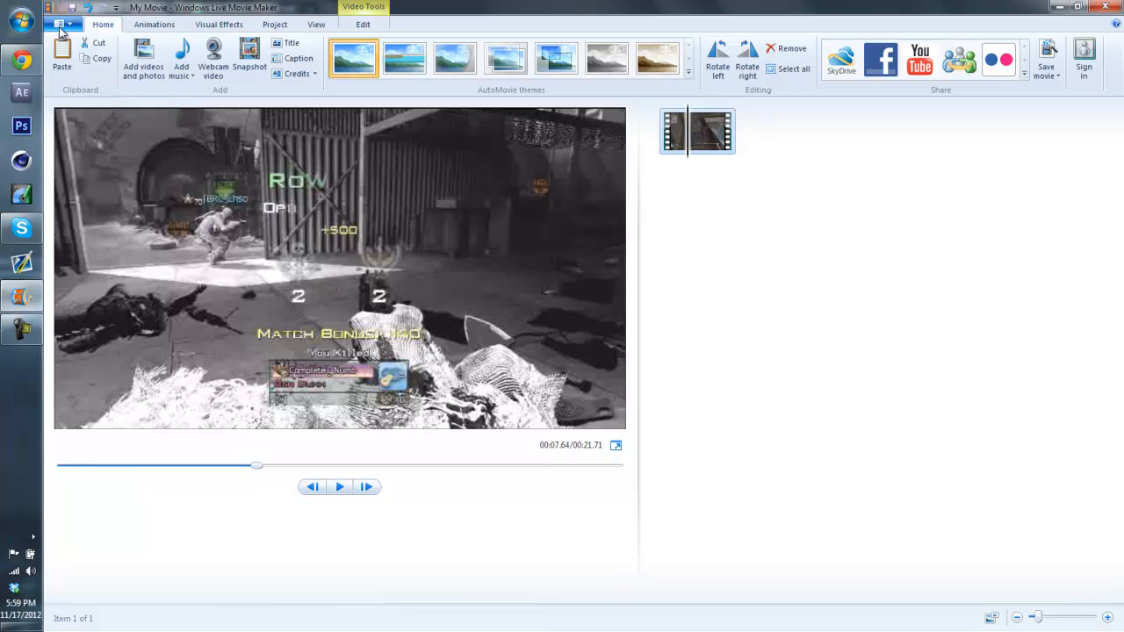
pyautogui.click(60, 24)
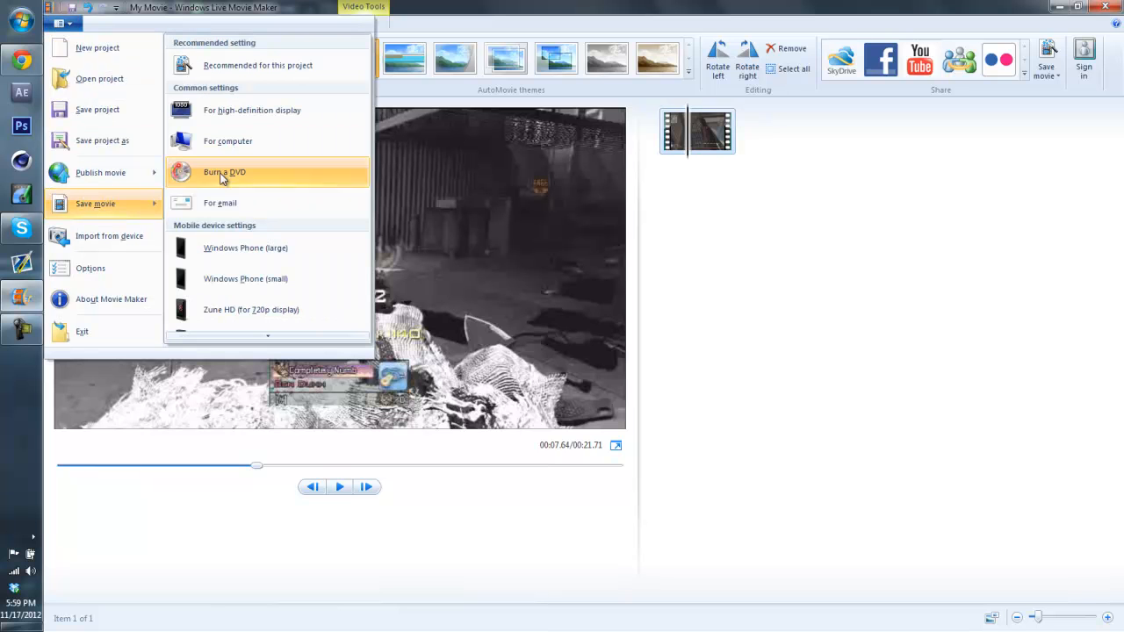
pyautogui.moveTo(255, 122)
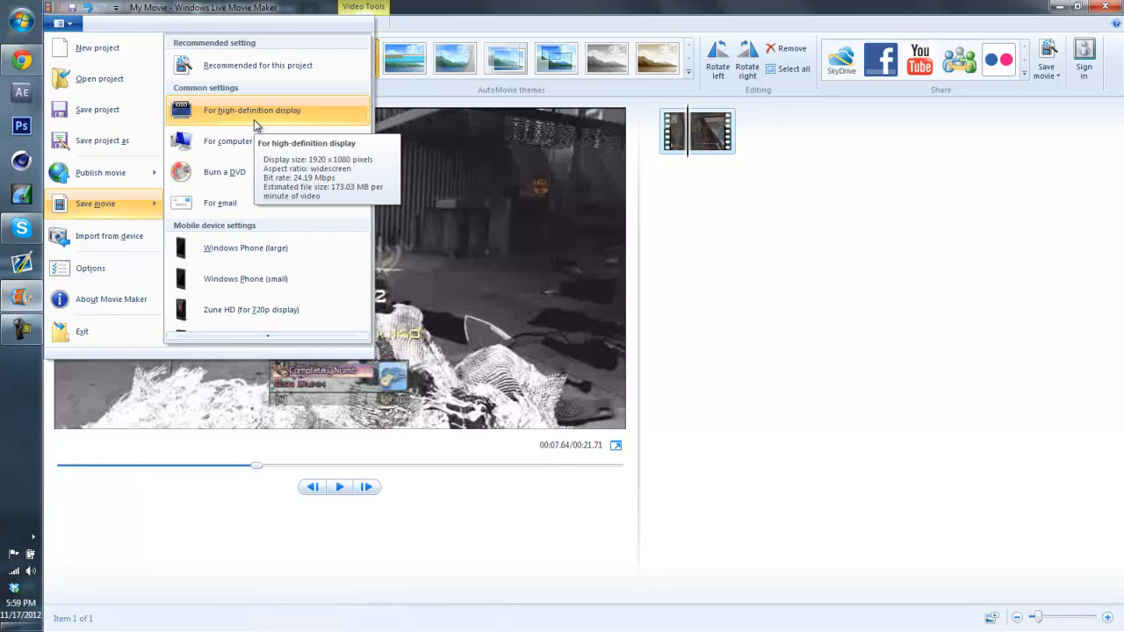
pyautogui.moveTo(244, 239)
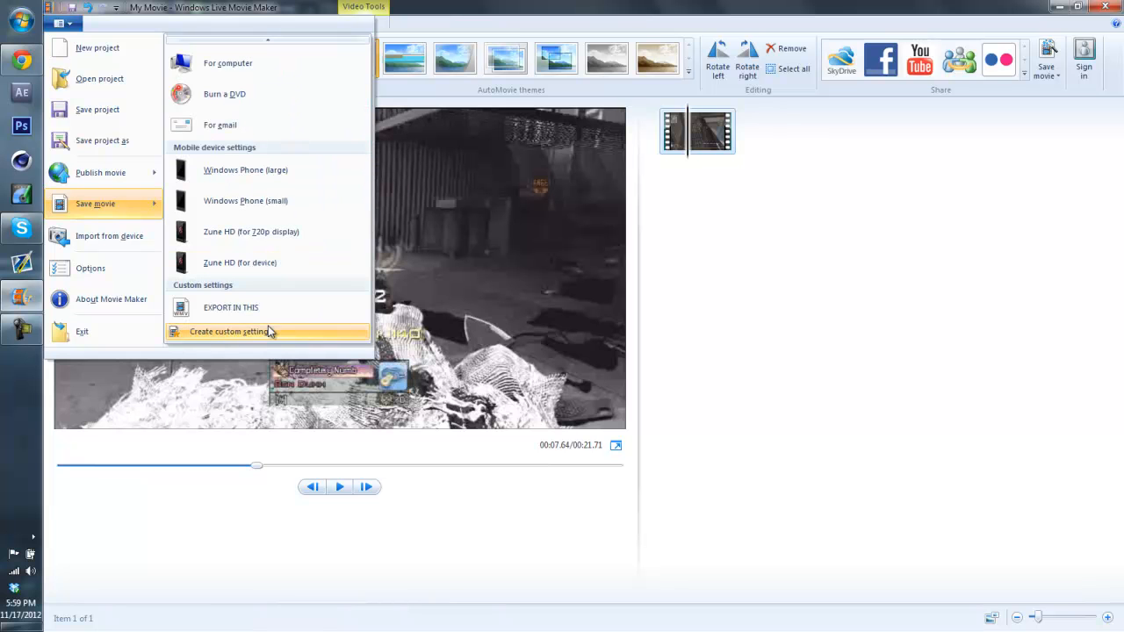
# Step: Define a custom setting of 1280x720, 8000 kbps and 59.94 fps
pyautogui.click(228, 330)
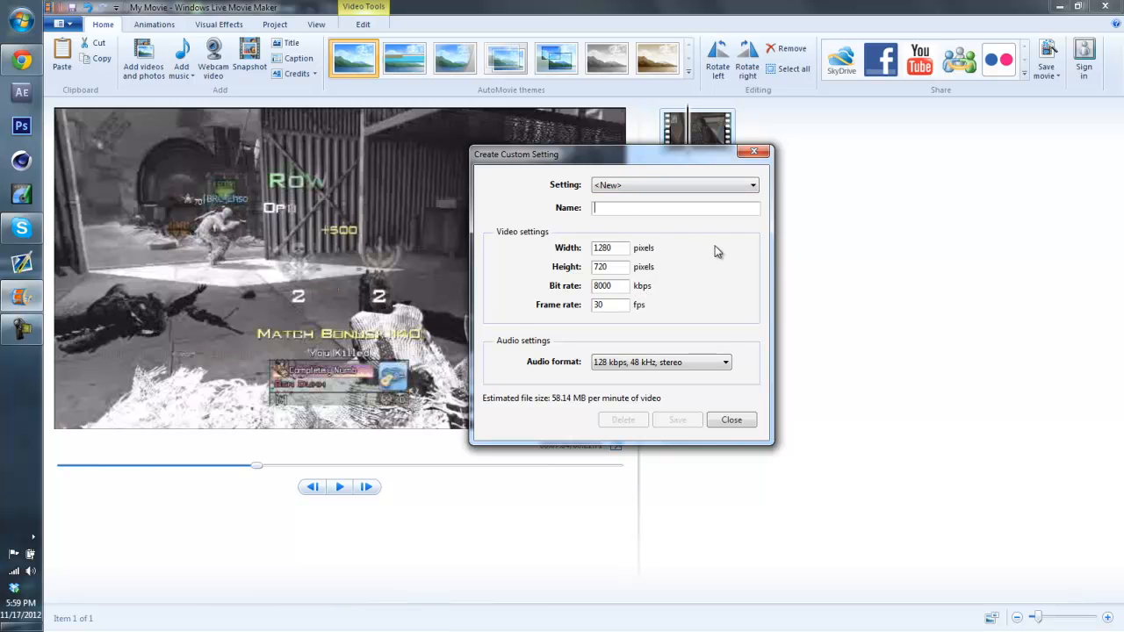
pyautogui.write('Anything you want')
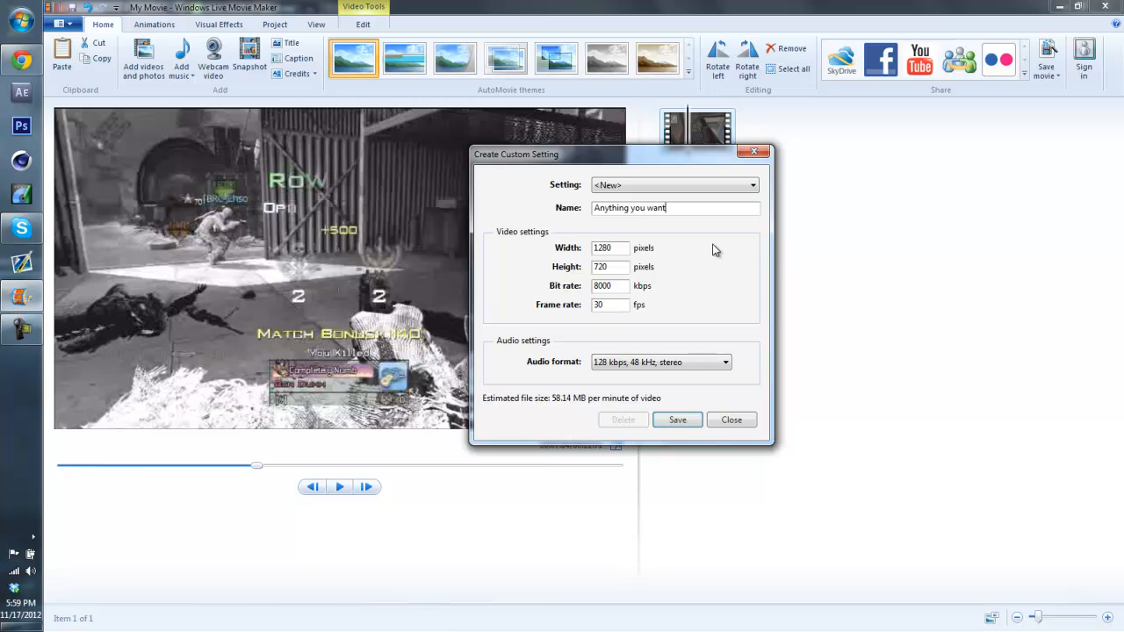
pyautogui.click(611, 247)
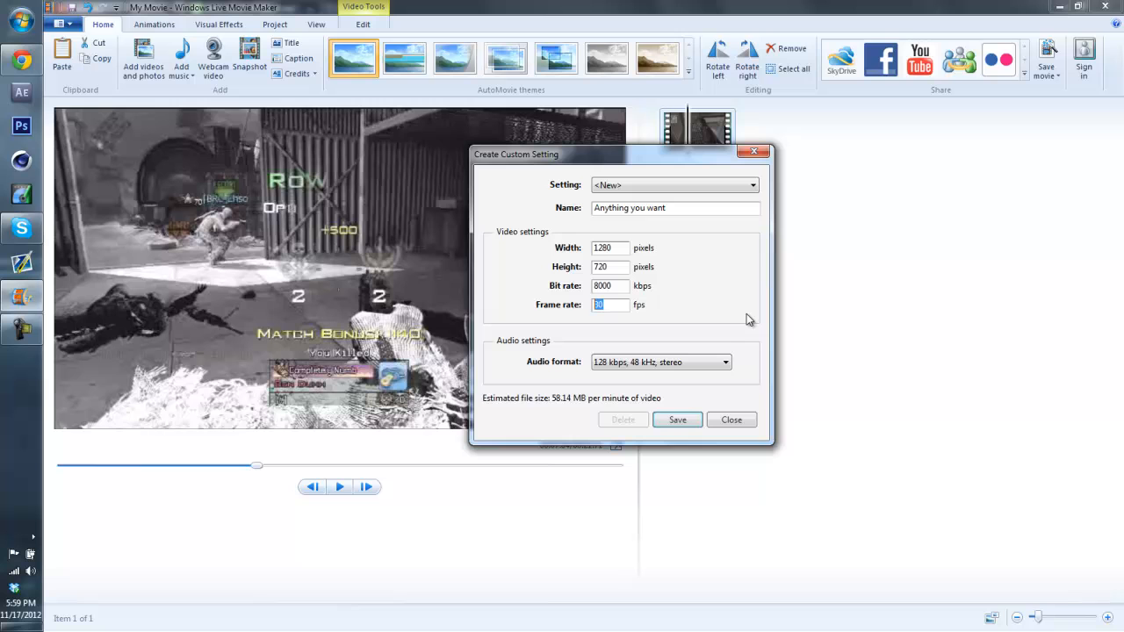
pyautogui.write('59.94')
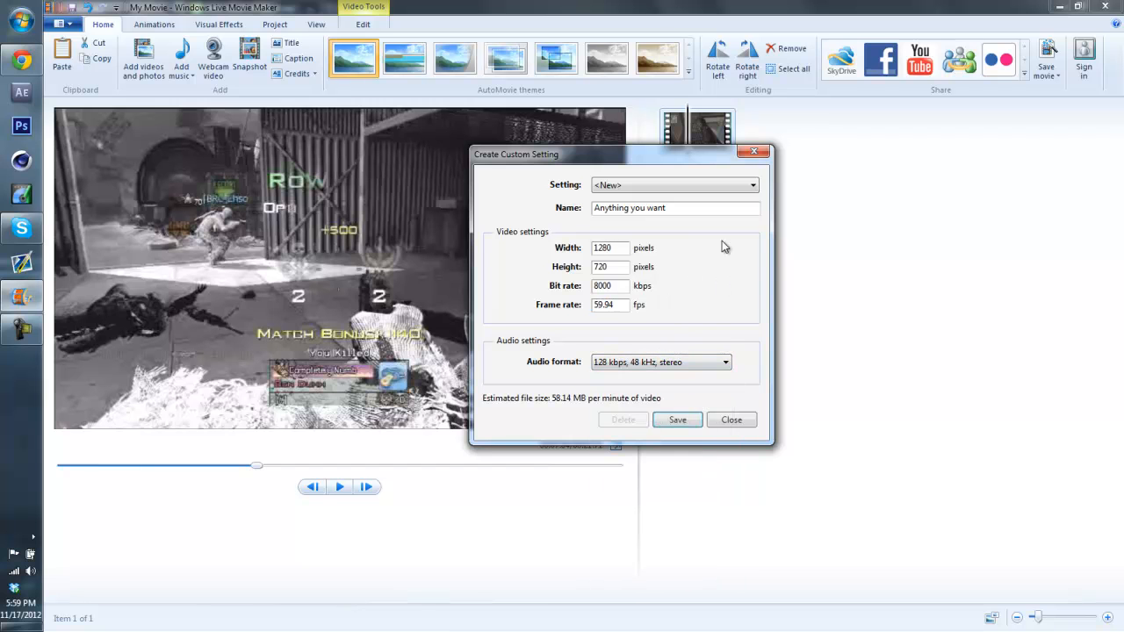
pyautogui.moveTo(724, 283)
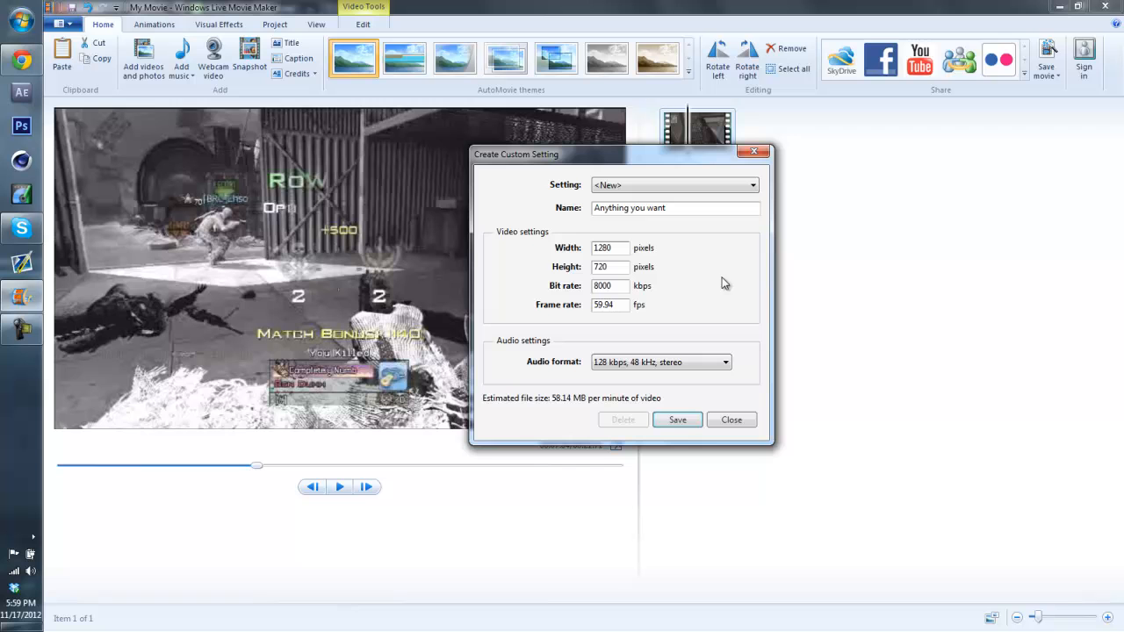
# Step: Back out of saving the setting as a profile file and close the Custom Setting dialog
pyautogui.click(678, 418)
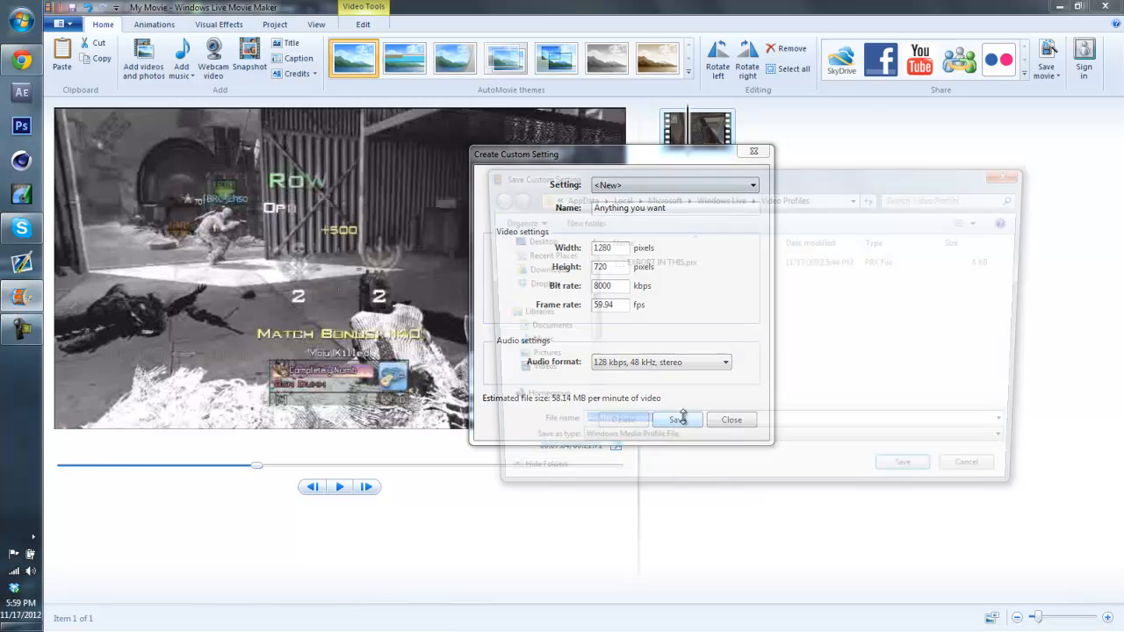
pyautogui.click(676, 418)
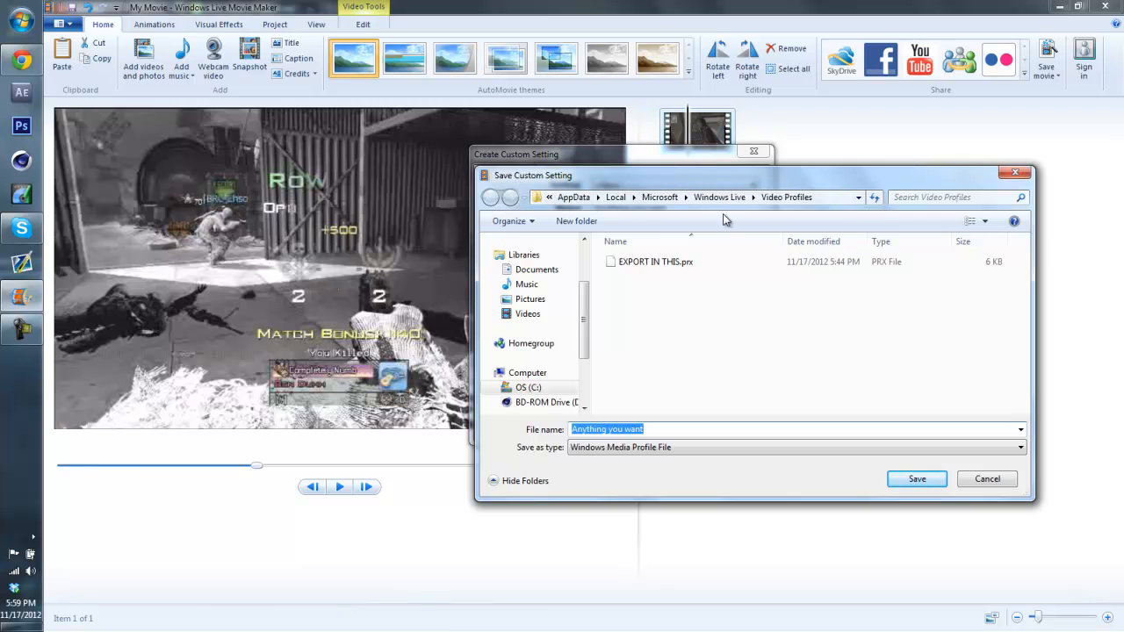
pyautogui.moveTo(893, 418)
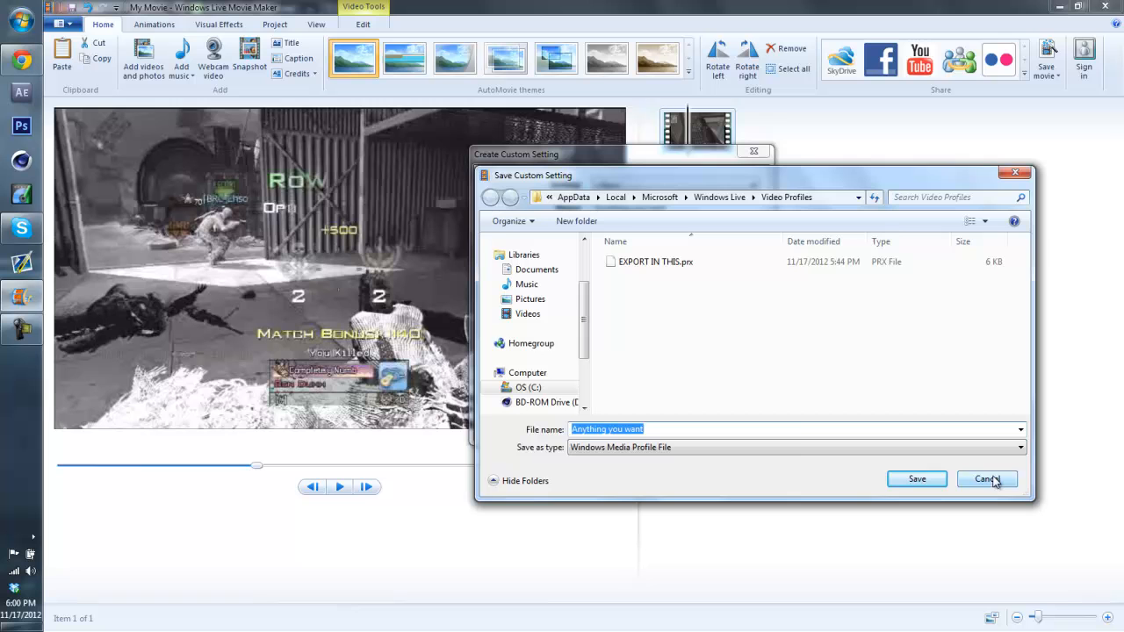
pyautogui.click(987, 478)
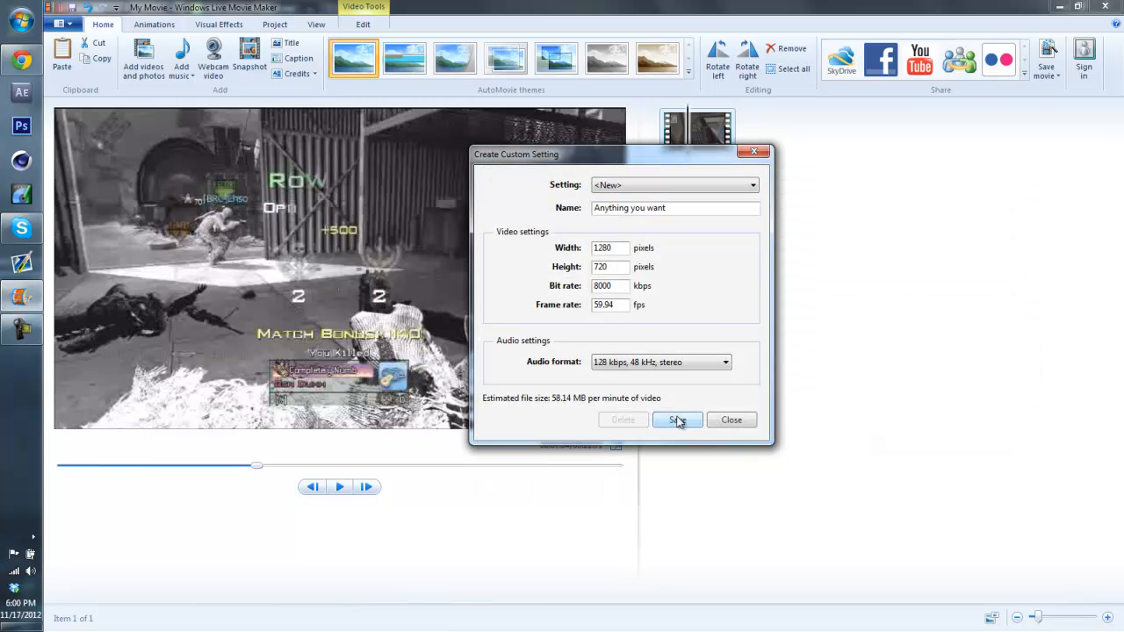
pyautogui.click(676, 419)
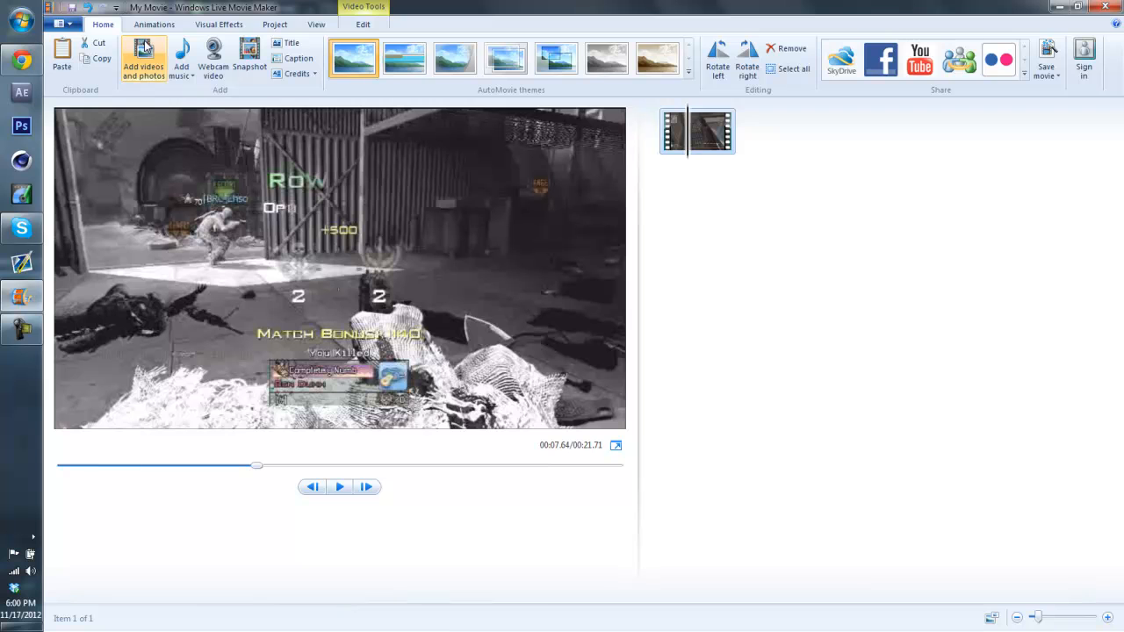
# Step: Export the movie as #10 into the Ep. 2 folder using the custom setting
pyautogui.click(59, 25)
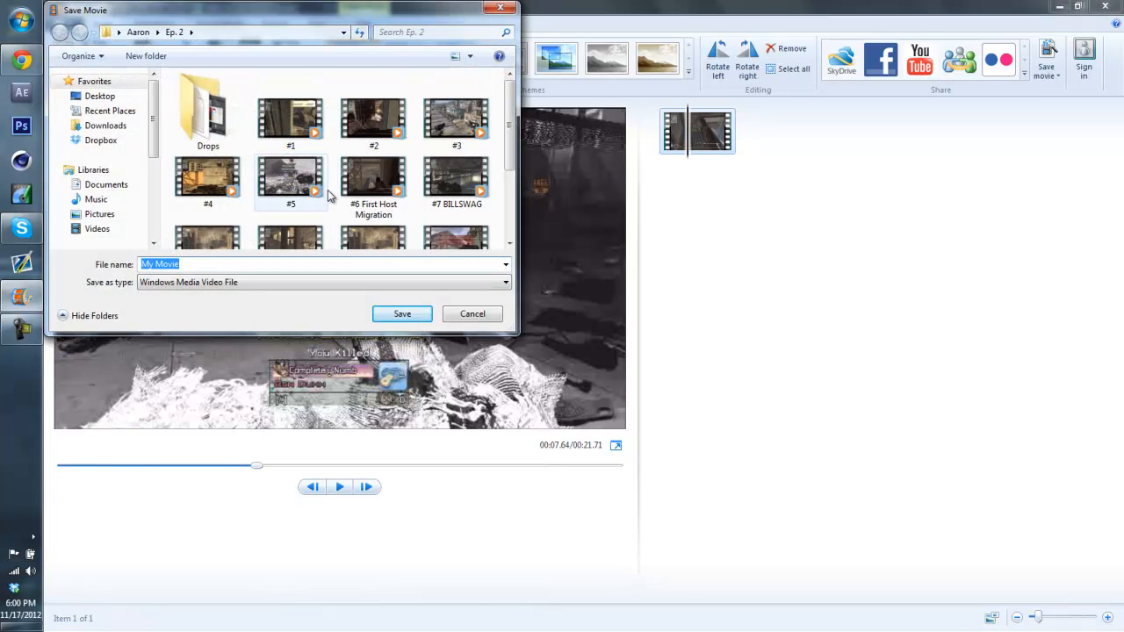
pyautogui.write('#9')
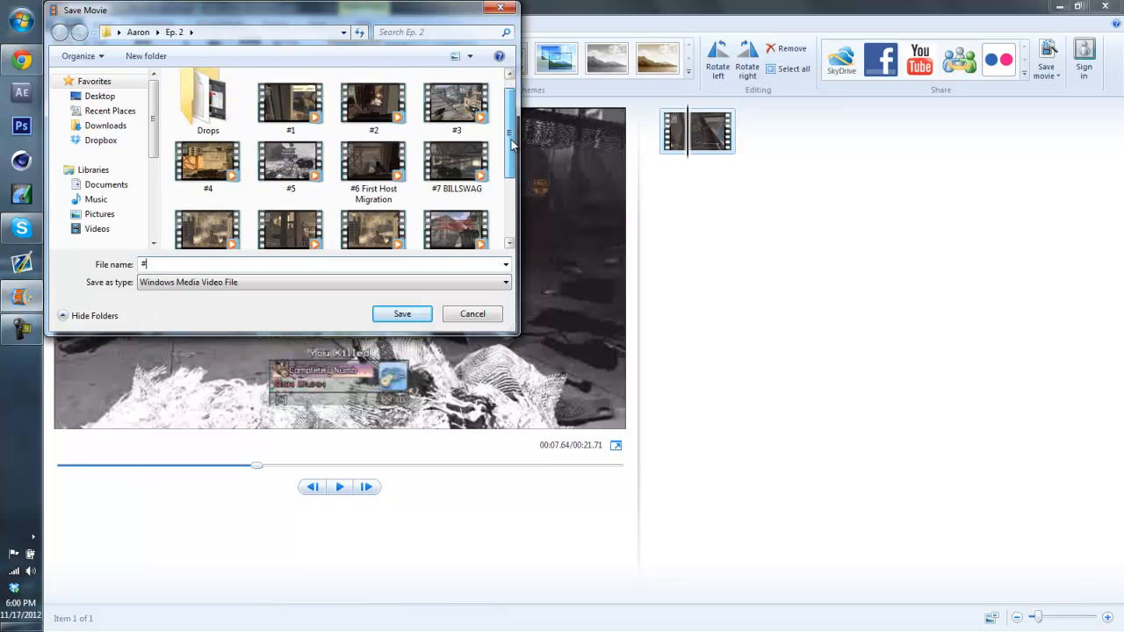
pyautogui.scroll(-3)
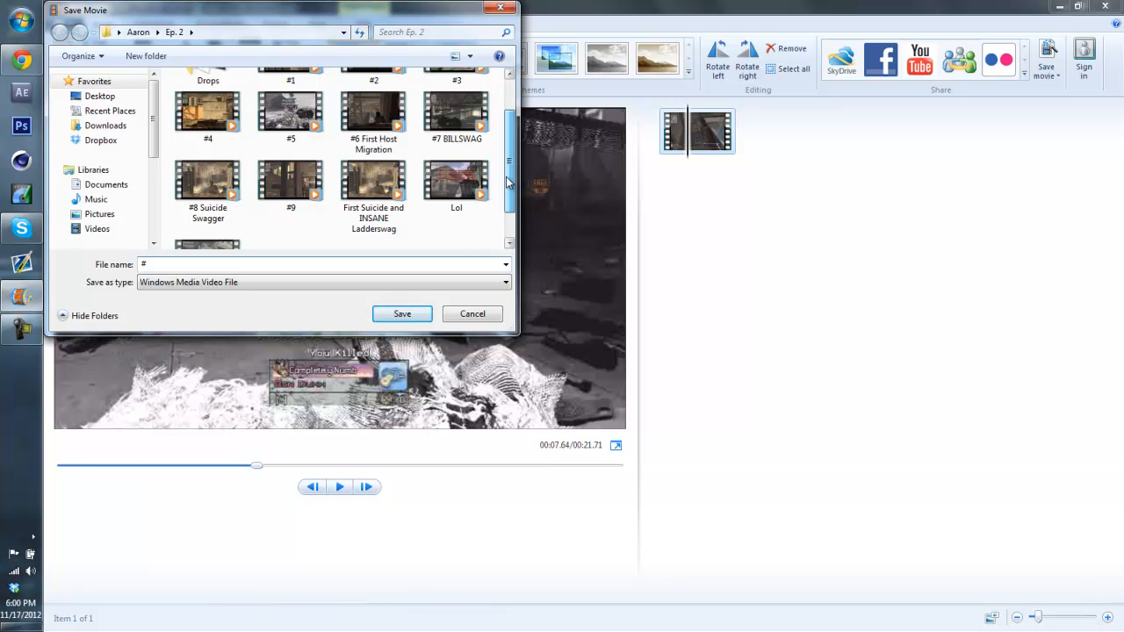
pyautogui.scroll(-3)
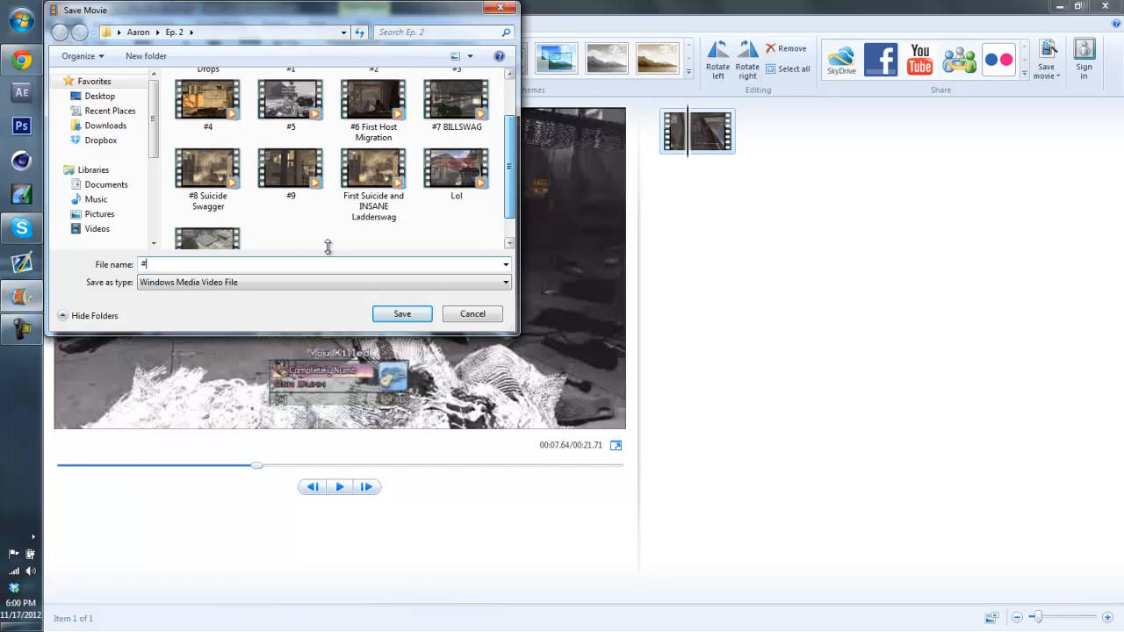
pyautogui.write('10')
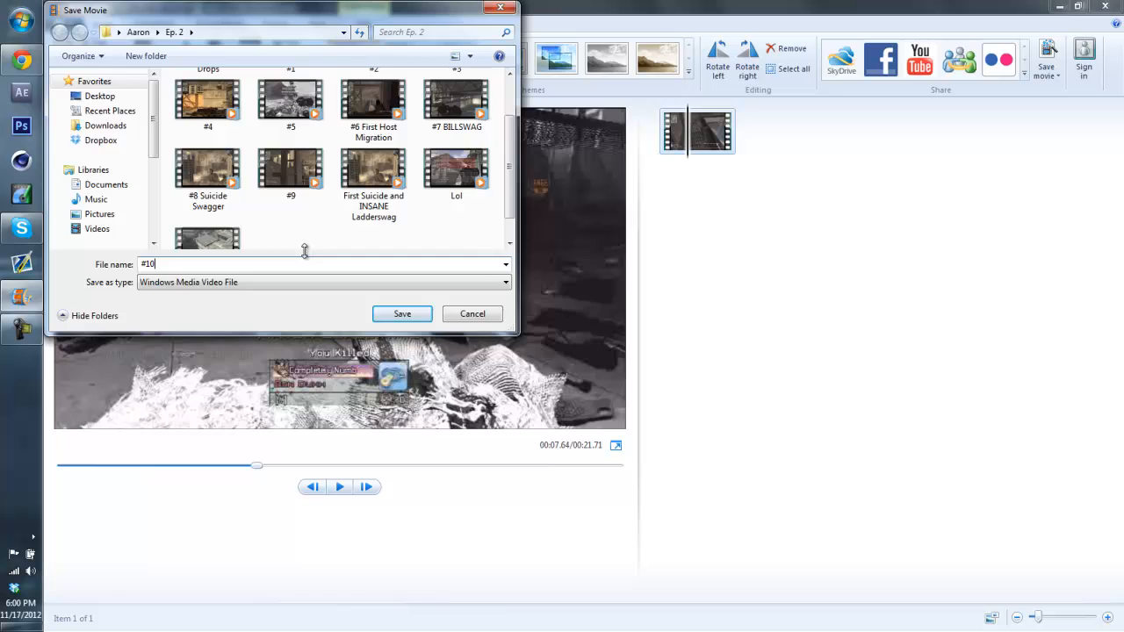
pyautogui.click(401, 312)
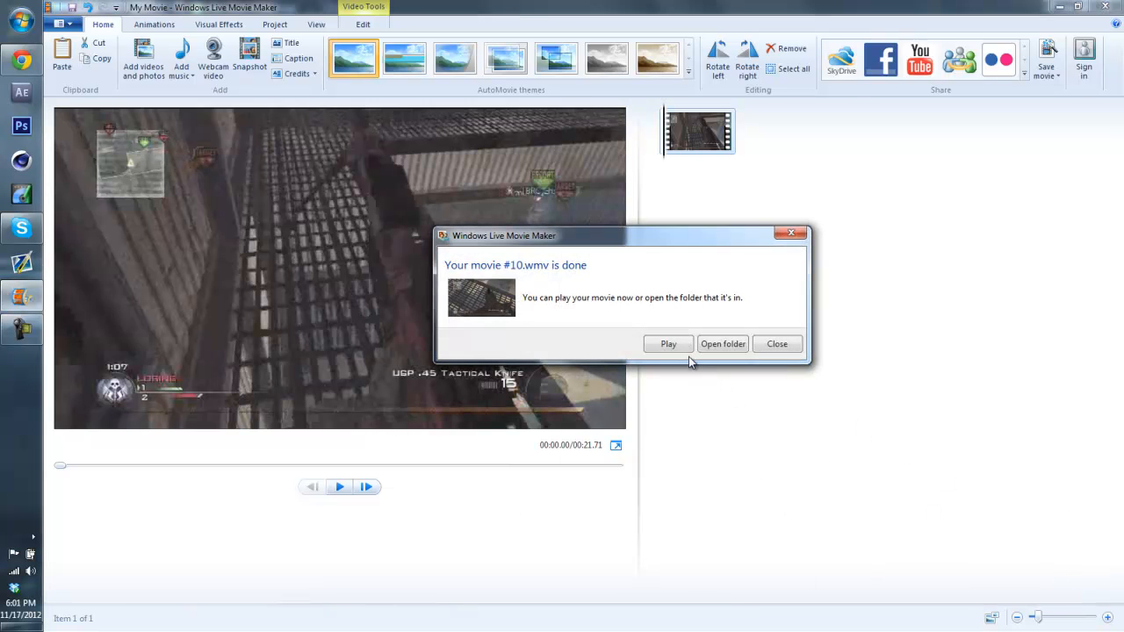
# Step: Dismiss the 'Your movie #10.wmv is done' notice
pyautogui.click(724, 343)
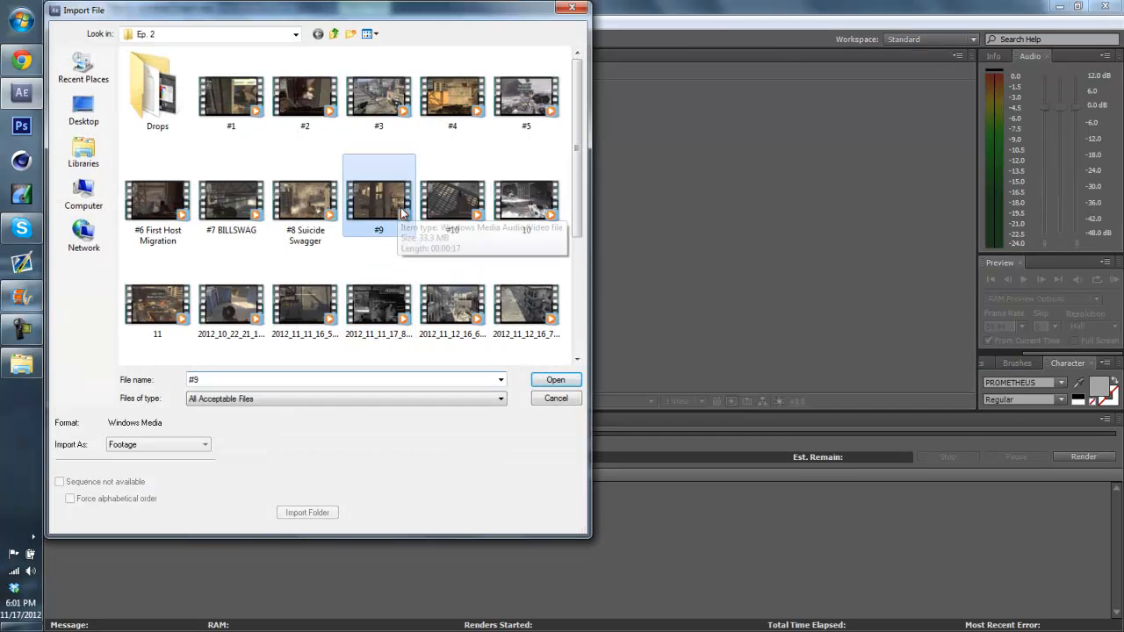
# Step: Import #10.wmv, accept Interpret Footage and close the Welcome screen
pyautogui.click(555, 380)
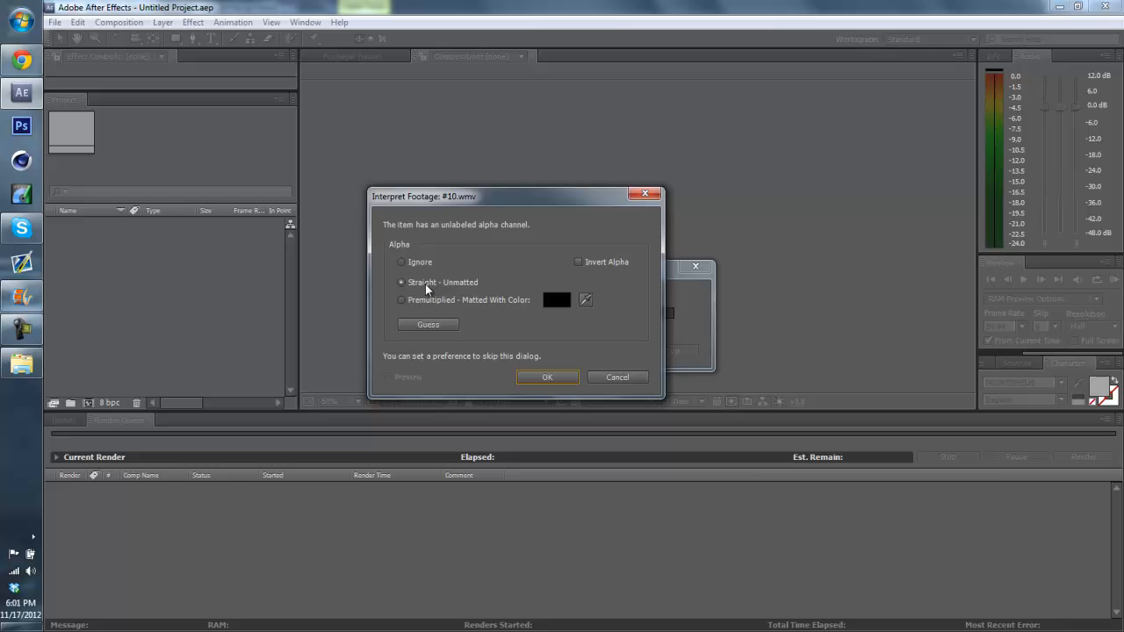
pyautogui.click(548, 376)
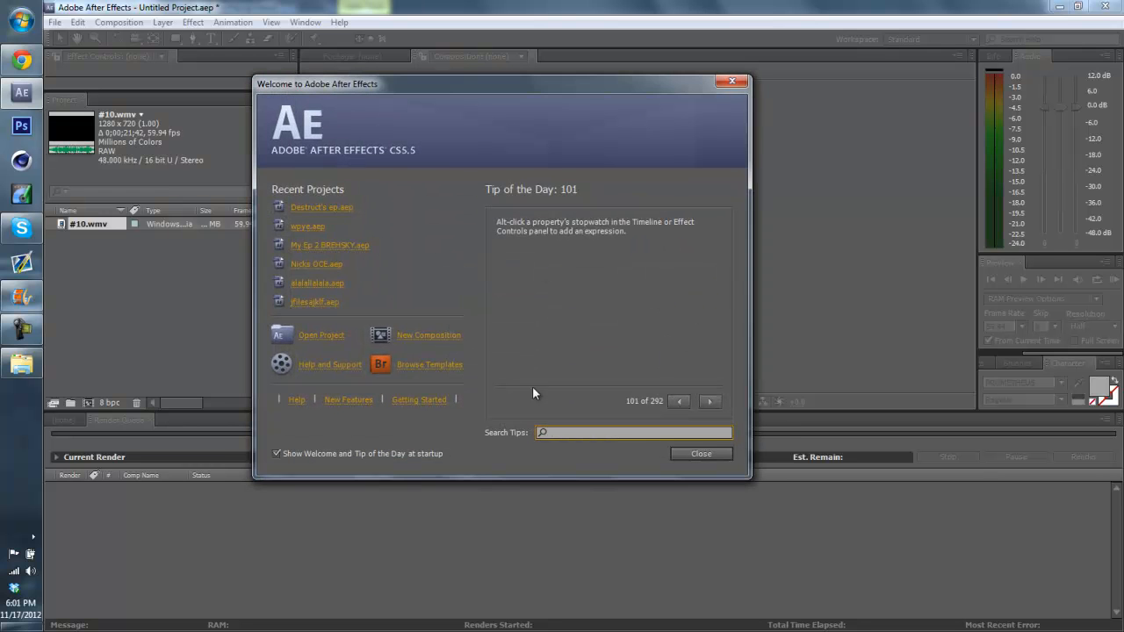
pyautogui.click(701, 453)
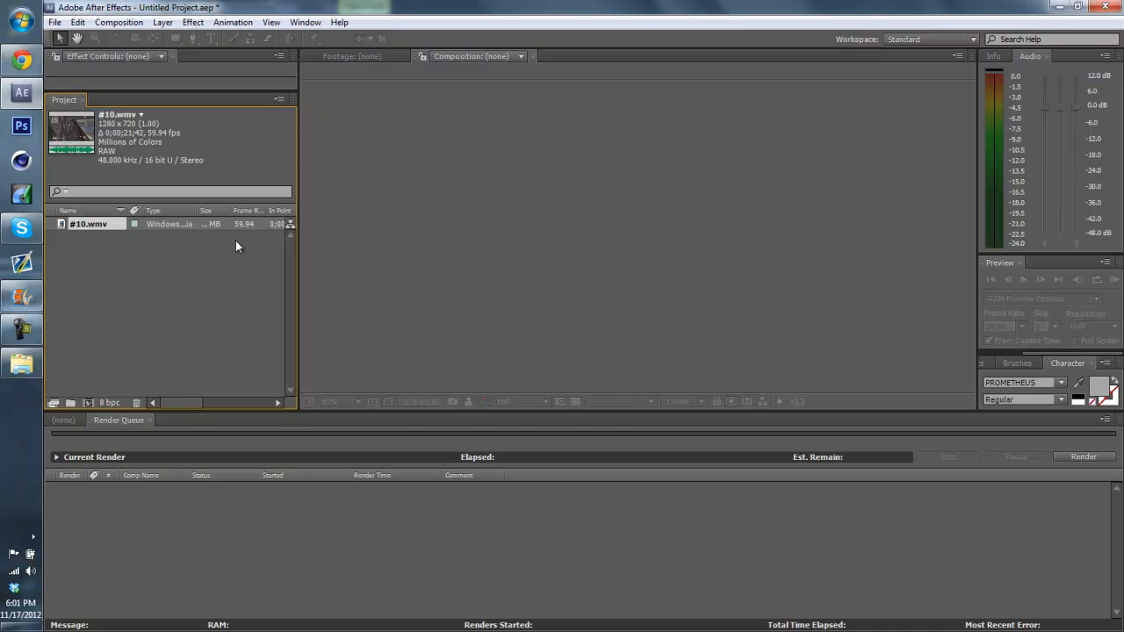
# Step: Confirm the #10.wmv composition is 1280x720 at 59.94 fps, rename it and accept
pyautogui.doubleClick(88, 225)
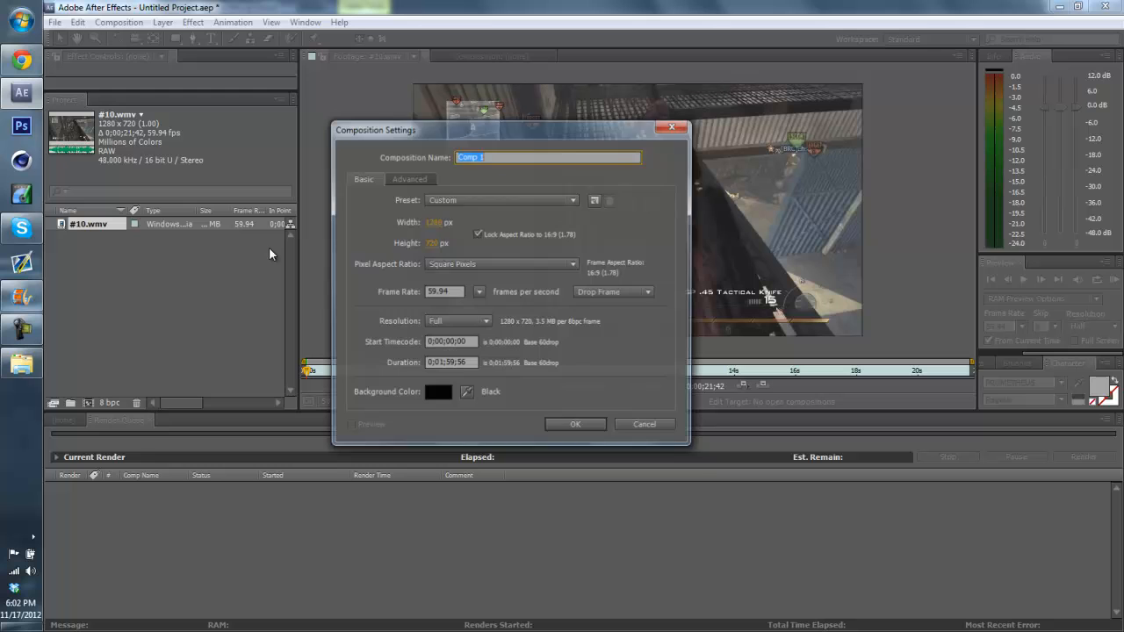
pyautogui.write('CO')
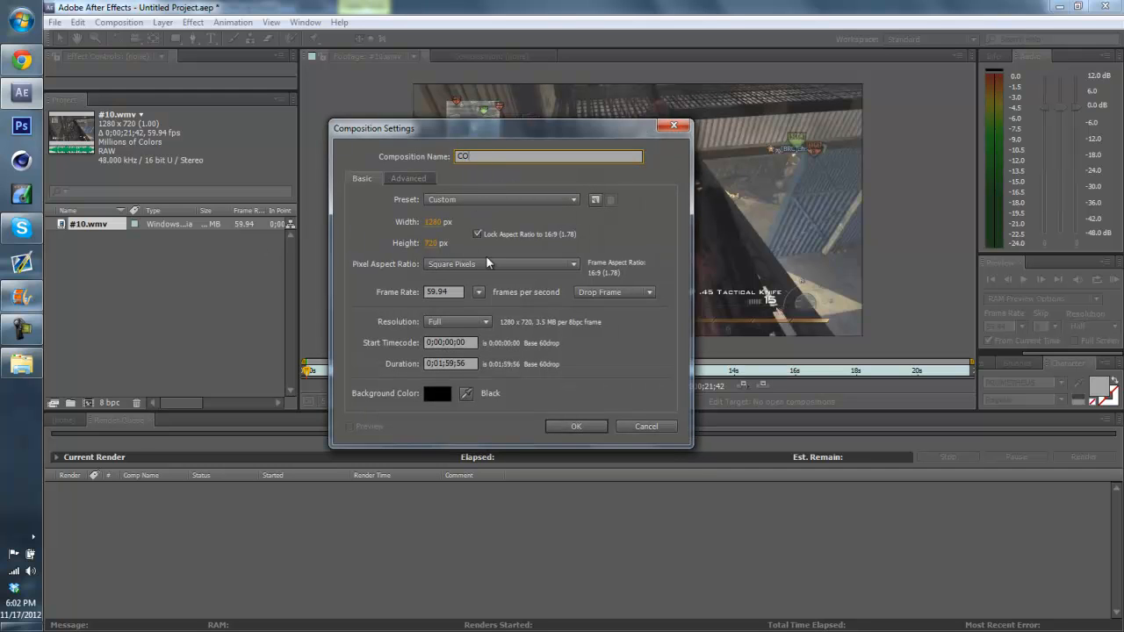
pyautogui.write('YY')
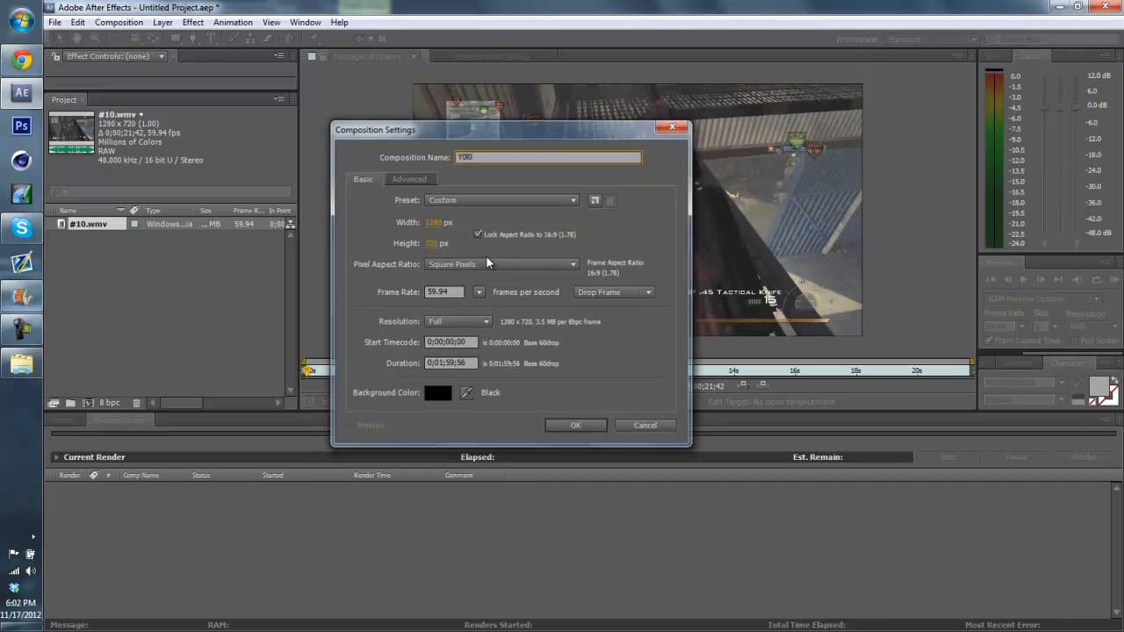
pyautogui.click(576, 425)
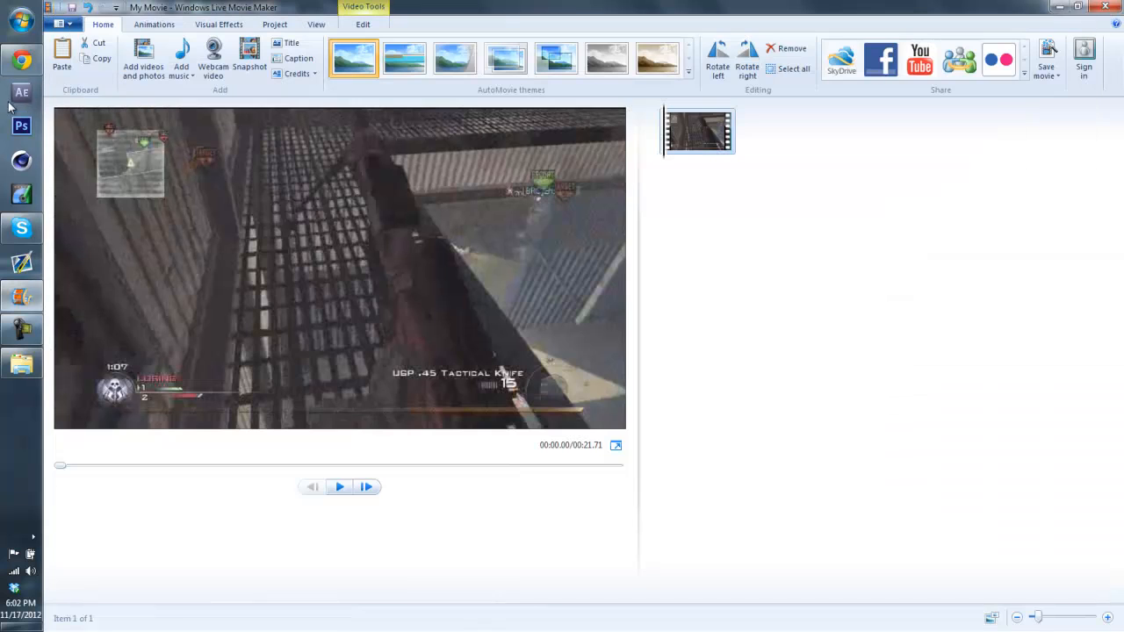
pyautogui.moveTo(232, 242)
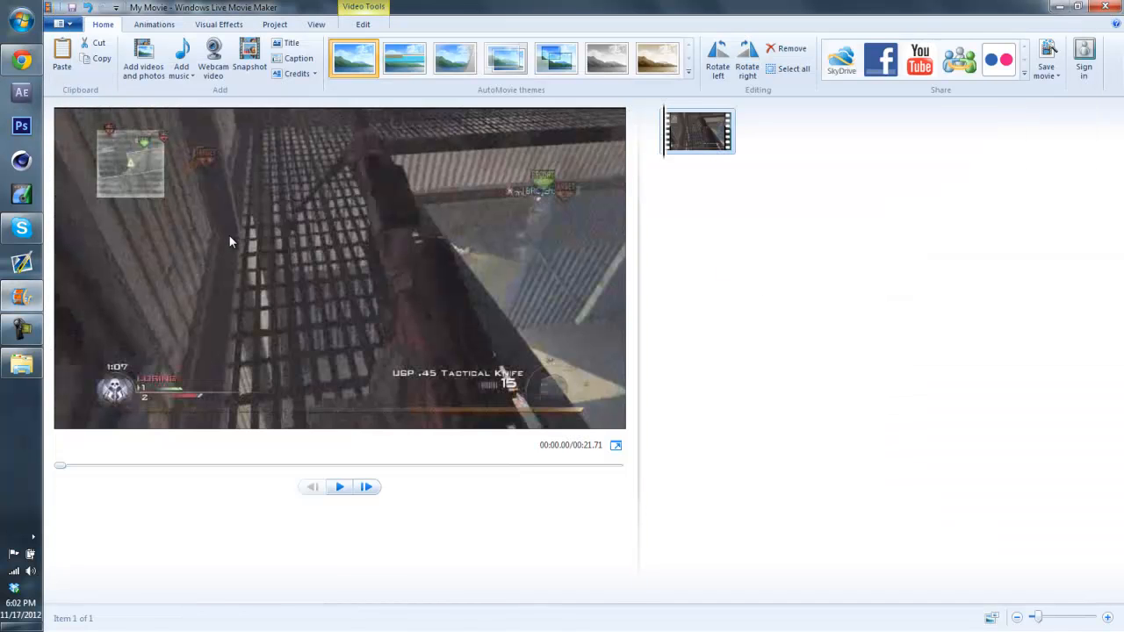